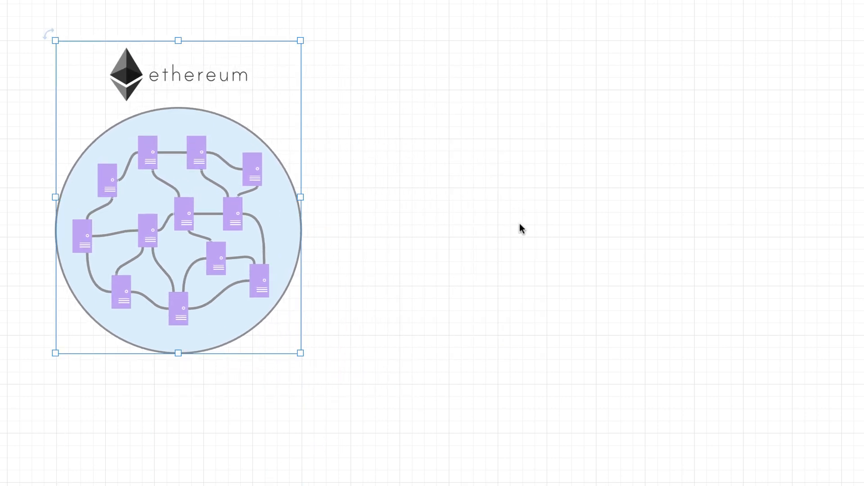
Deselect the Ethereum network graphic before adding the unhappy users at laptops.
click(471, 204)
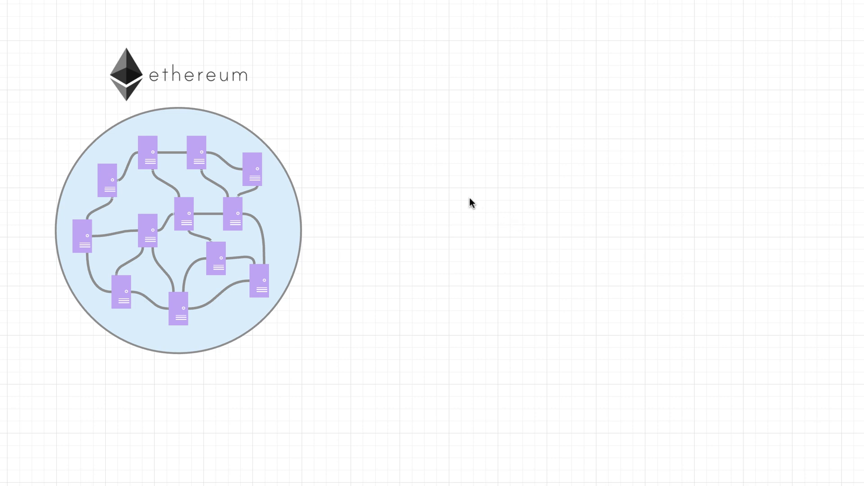
mouse_move(475, 205)
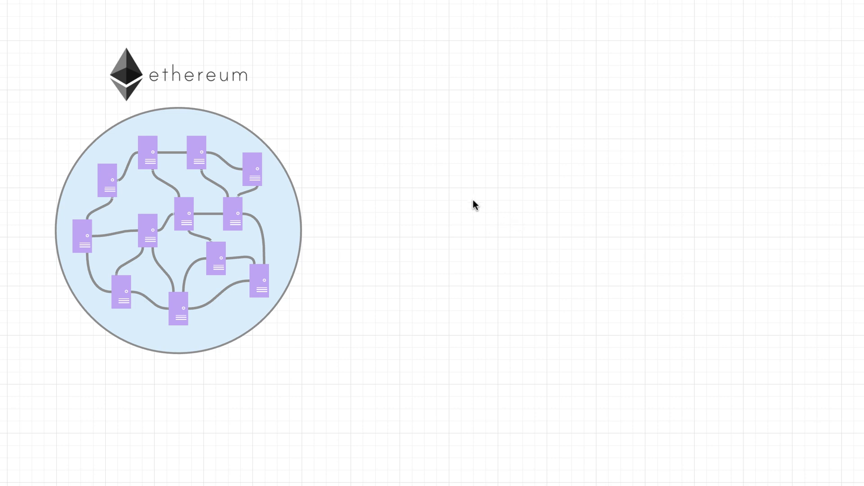
mouse_move(483, 215)
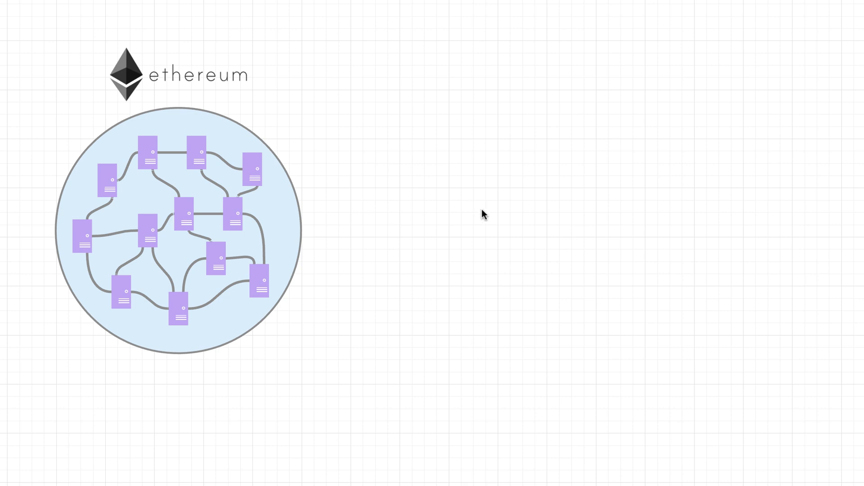
mouse_move(466, 196)
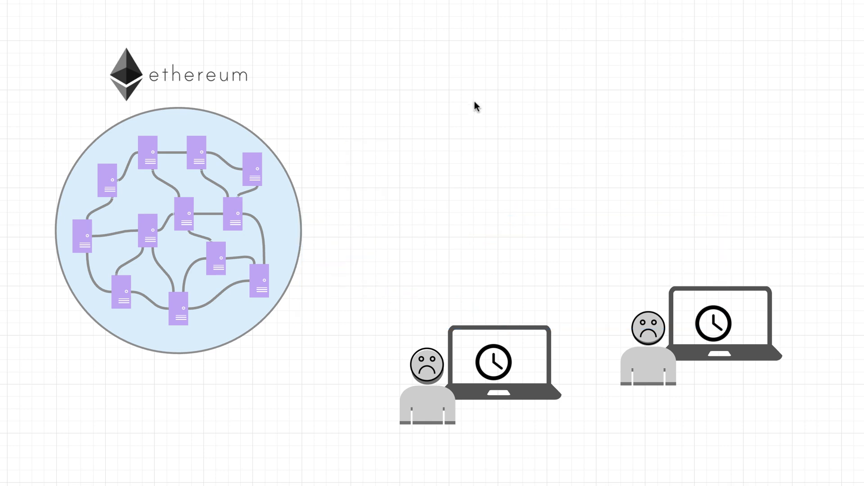
mouse_move(502, 223)
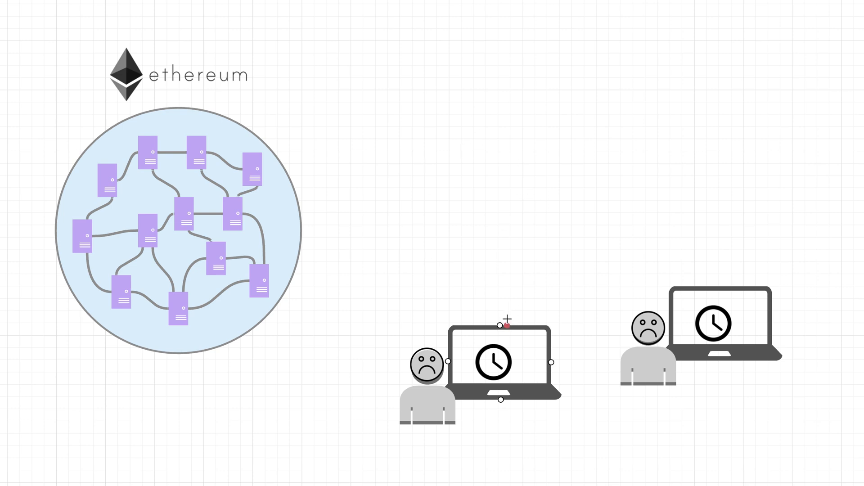
mouse_move(454, 251)
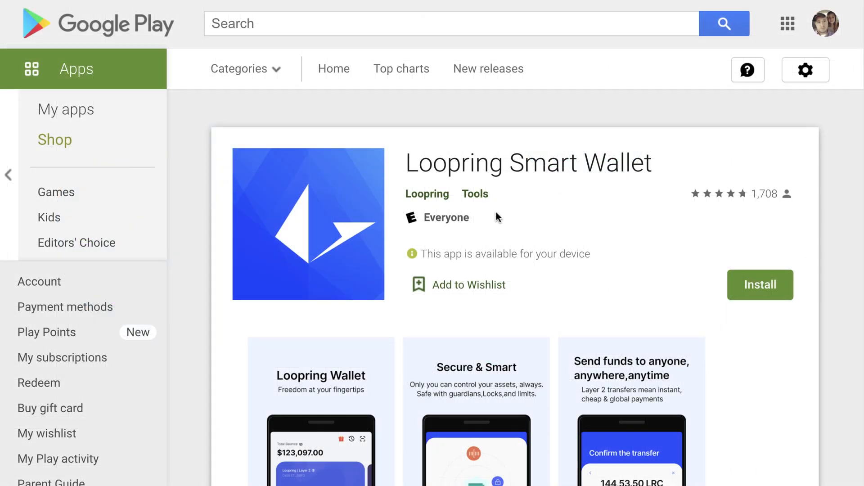
Scroll down the Loopring Smart Wallet listing to its screenshots and description.
scroll(down, 3)
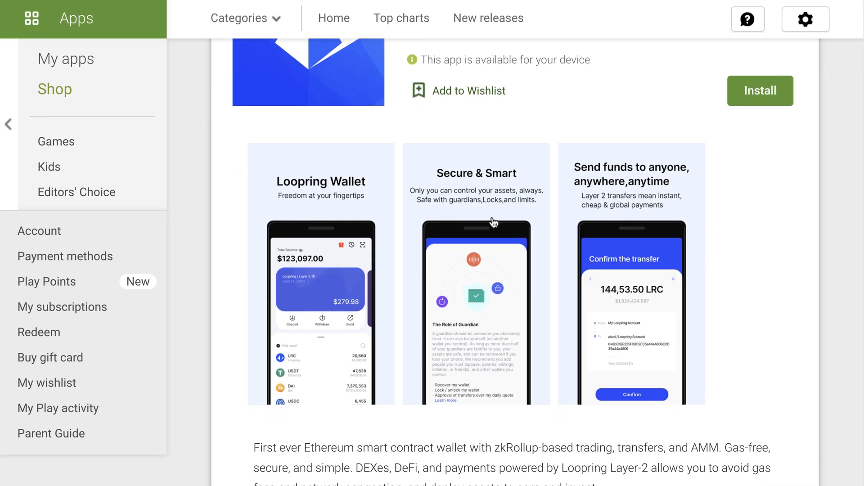
scroll(down, 3)
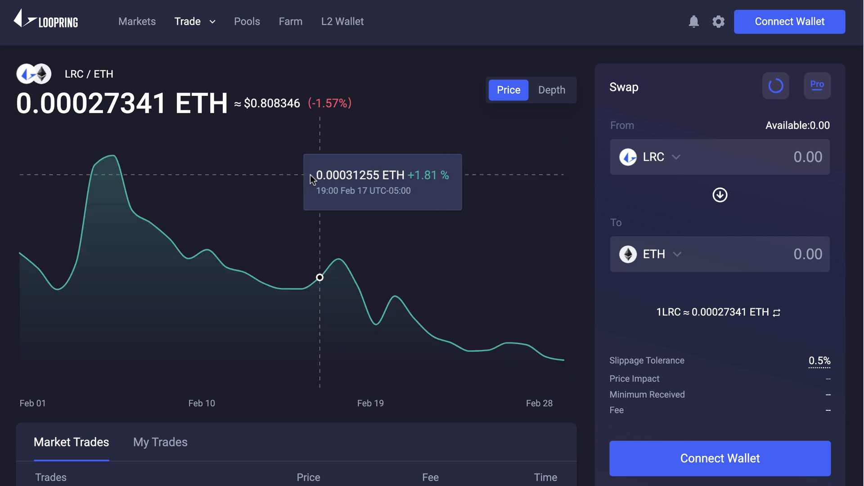
mouse_move(317, 211)
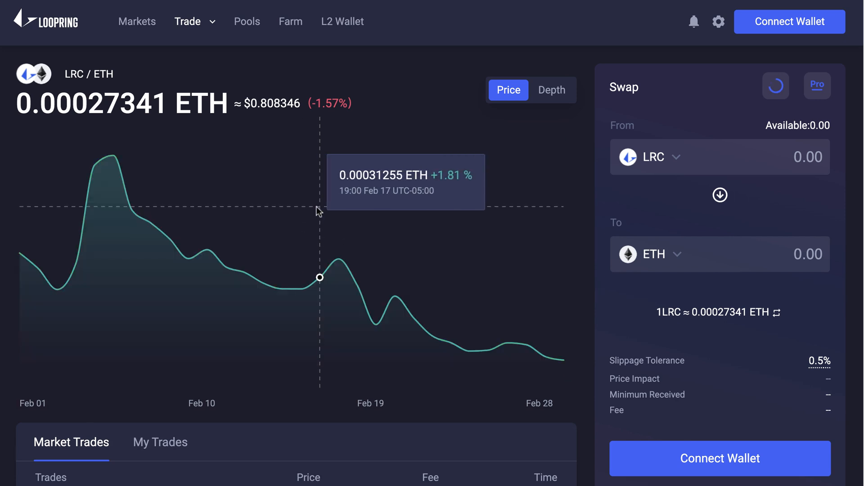
mouse_move(593, 199)
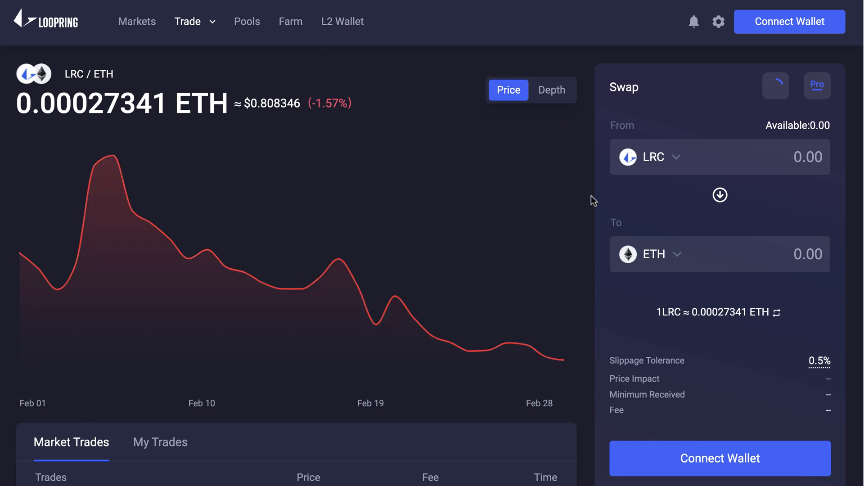
Leave the LRC/ETH trading page for the Loopring homepage.
click(775, 85)
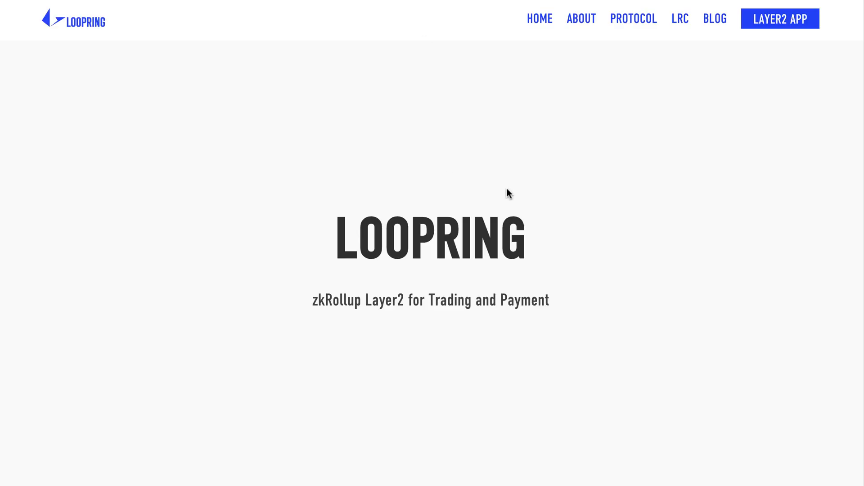
mouse_move(430, 174)
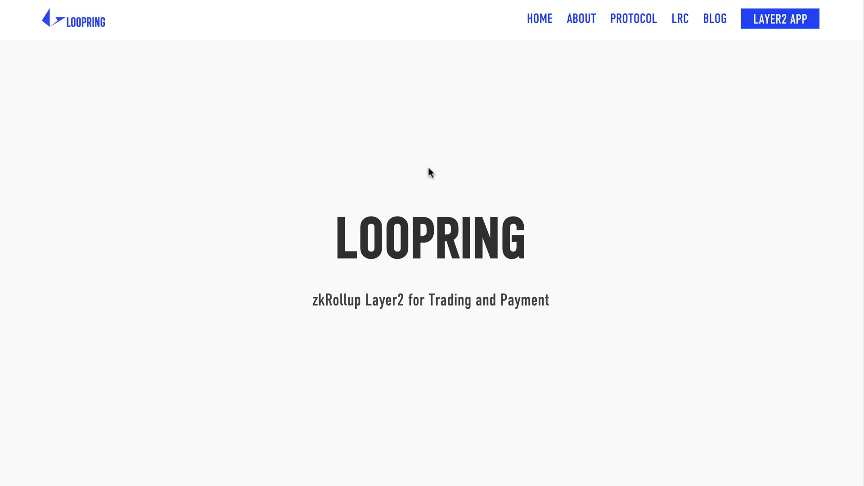
mouse_move(354, 122)
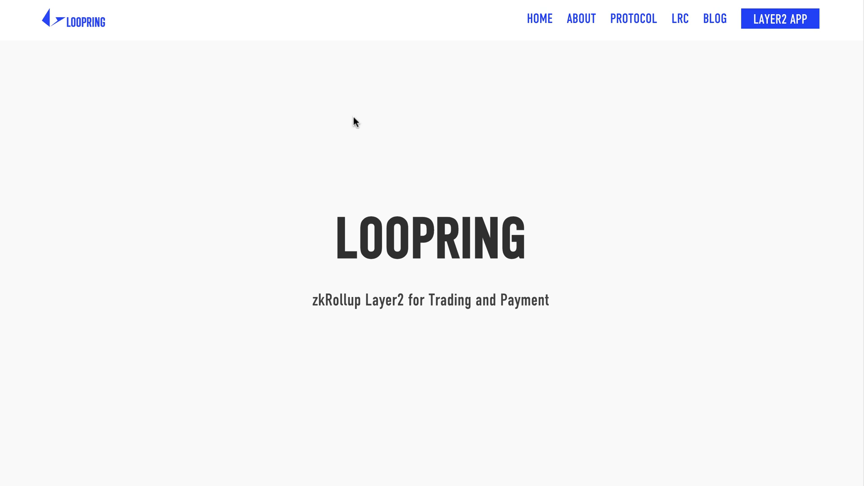
Scroll down past the Secure, High Throughput and Low Cost feature cards.
scroll(down, 3)
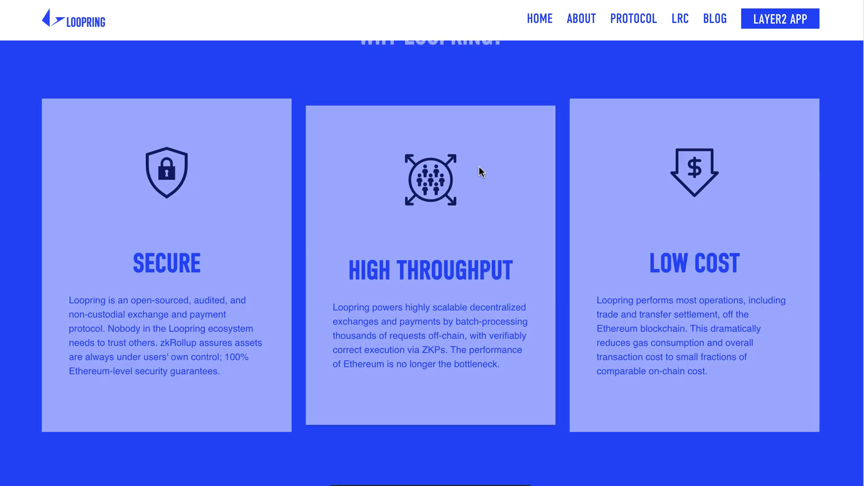
scroll(down, 3)
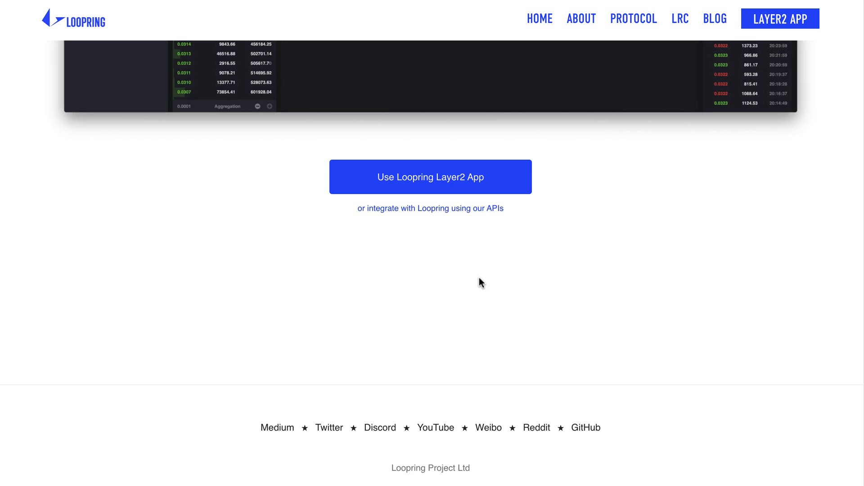
mouse_move(380, 427)
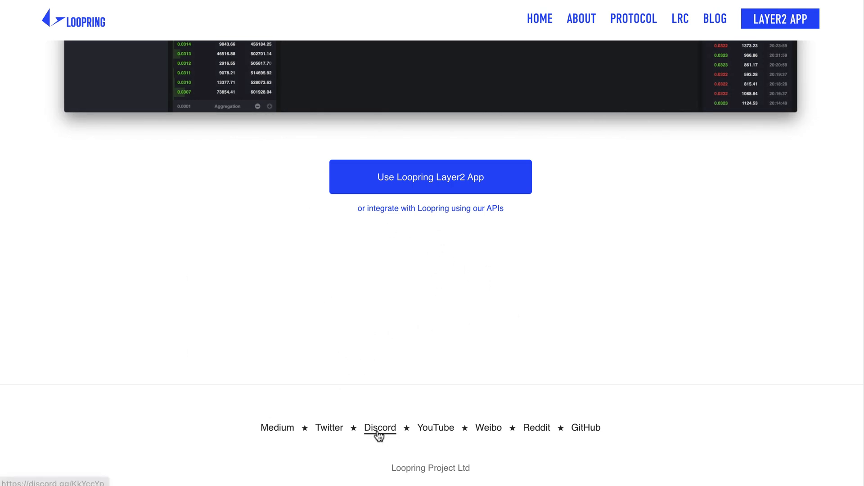
mouse_move(400, 317)
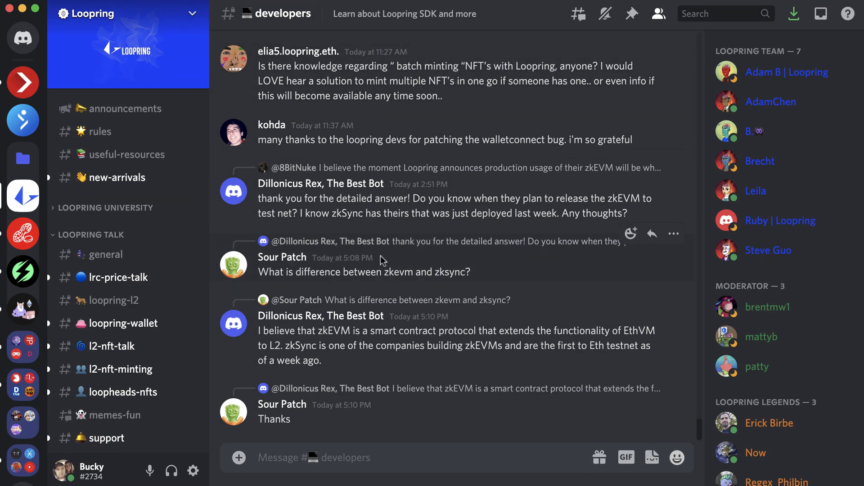
mouse_move(23, 20)
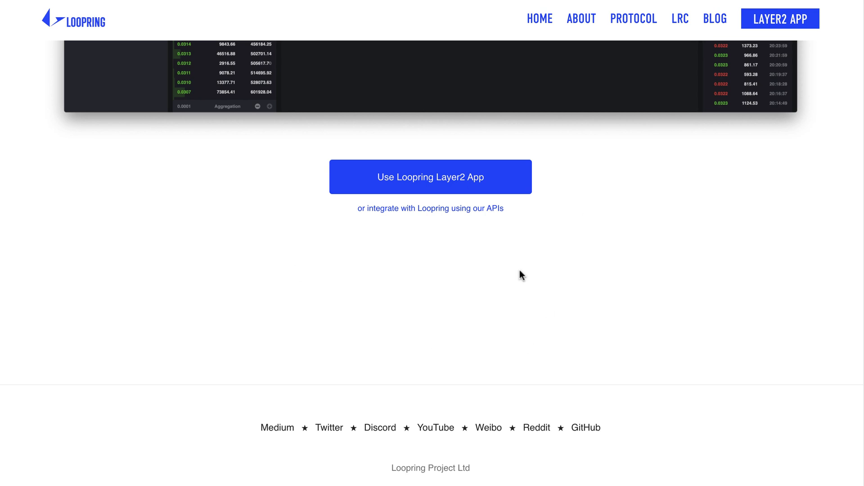
Follow the footer's Reddit link to r/loopringorg and scroll through its posts.
click(536, 428)
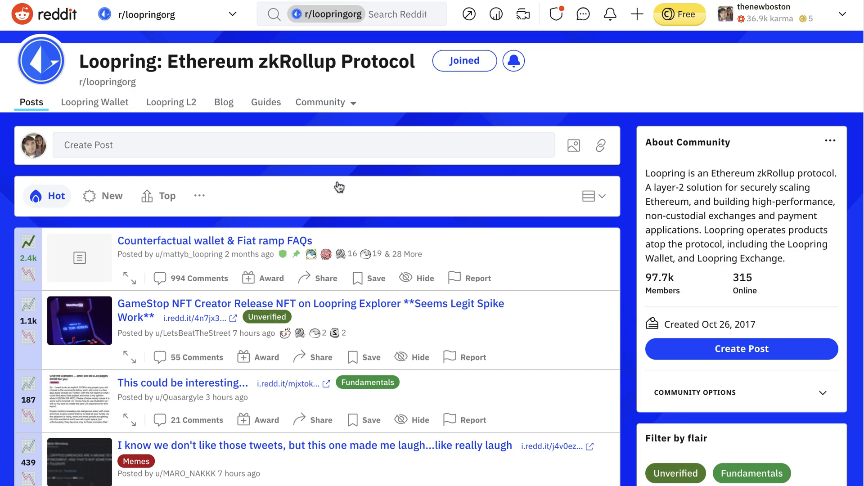
scroll(up, 3)
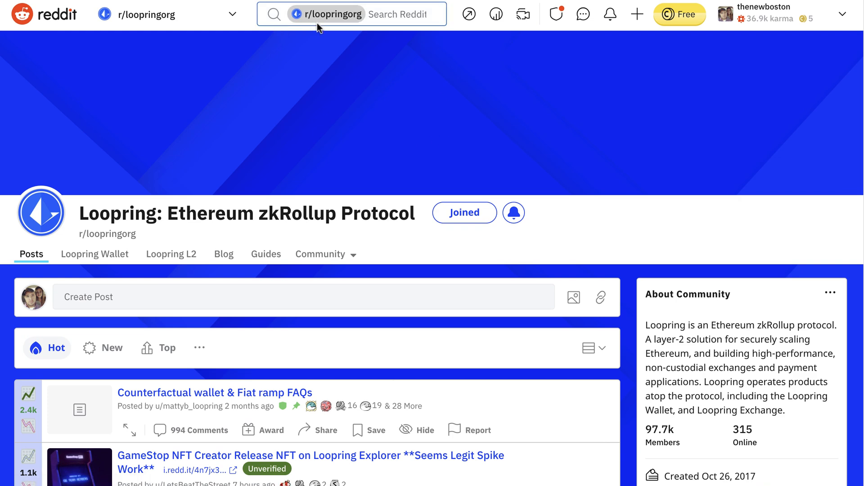
scroll(down, 3)
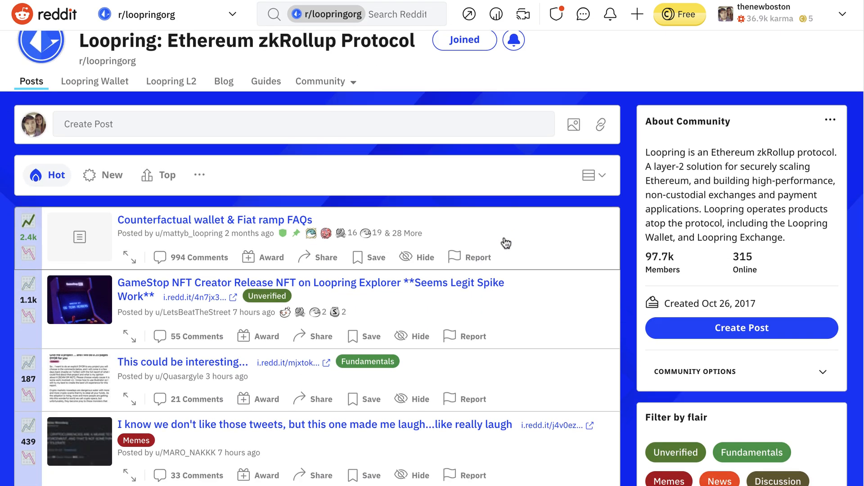
mouse_move(704, 162)
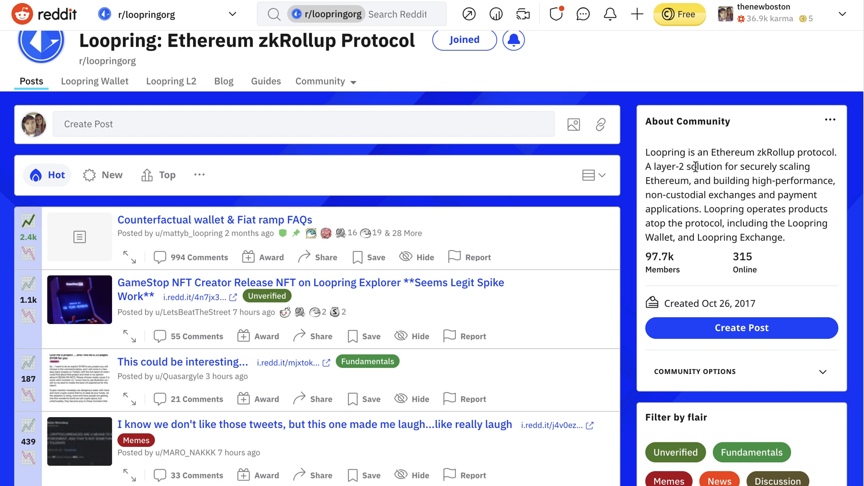
mouse_move(634, 166)
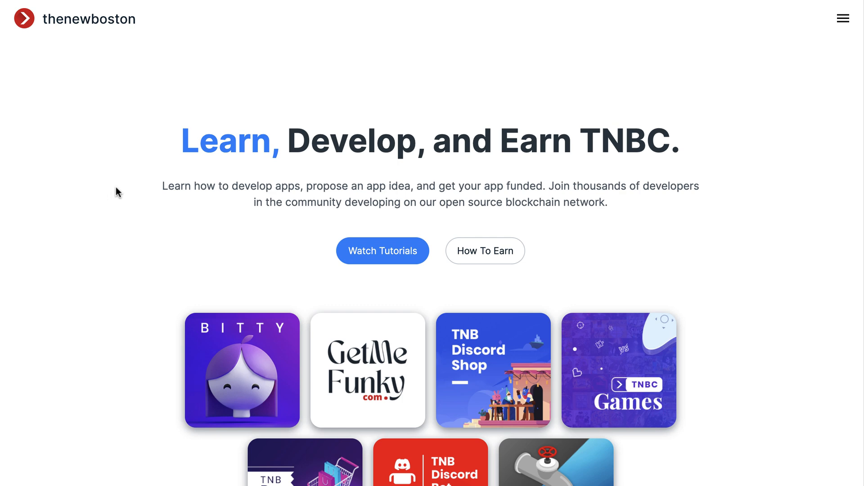
Scroll thenewboston site and select Join the Community under Resources.
scroll(down, 3)
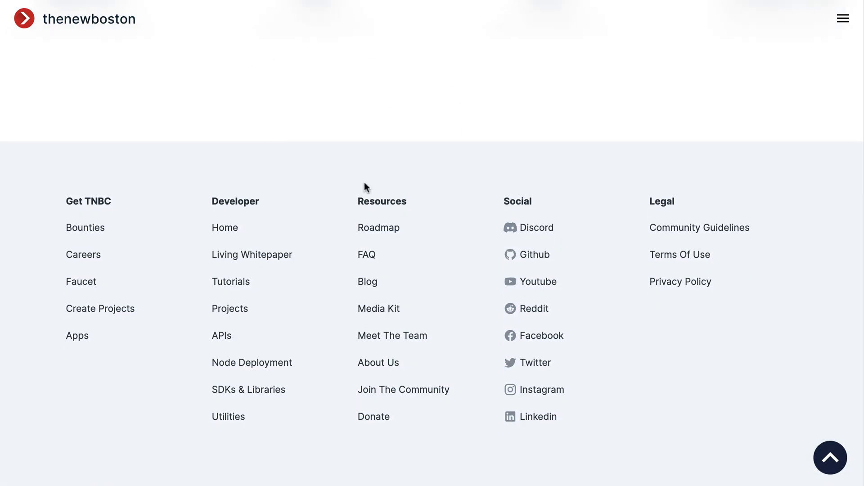
mouse_move(543, 231)
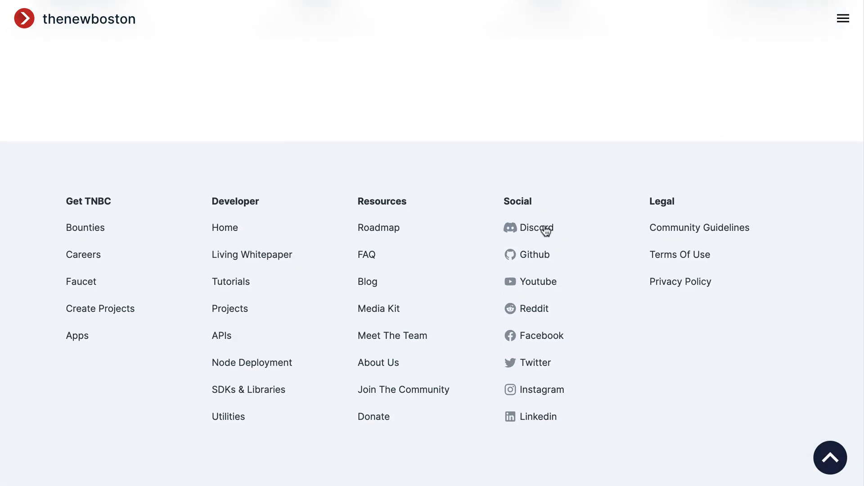
mouse_move(509, 230)
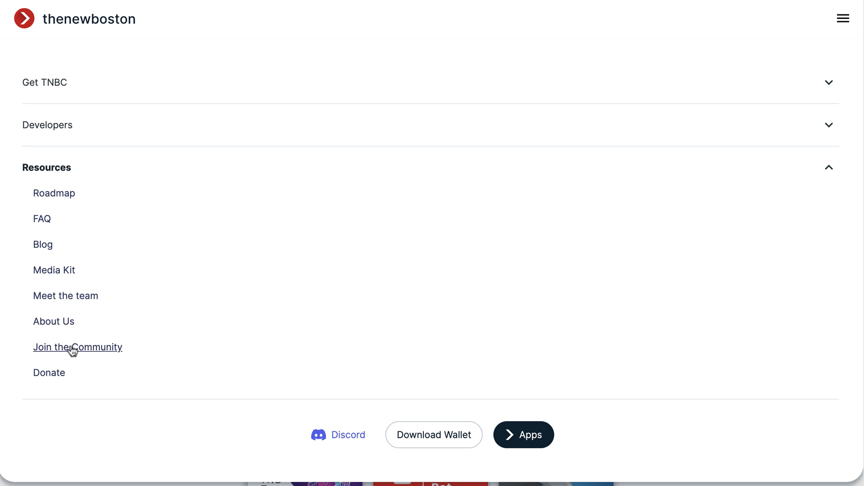
click(78, 347)
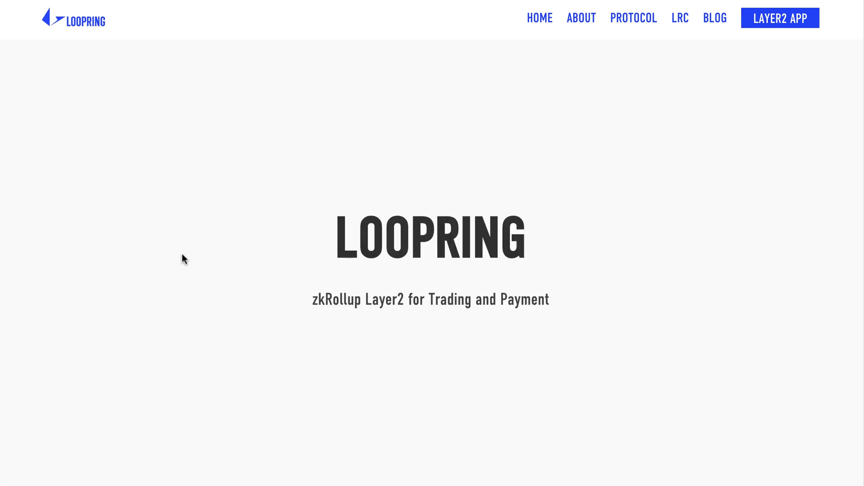
mouse_move(494, 240)
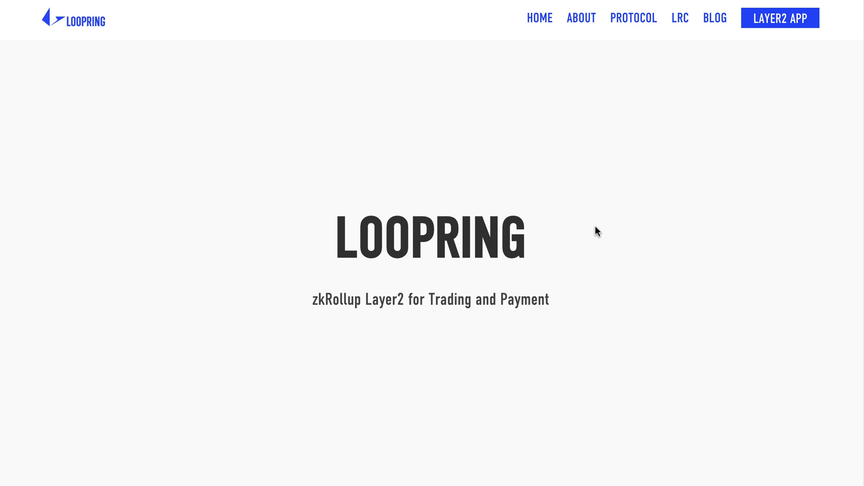
mouse_move(620, 237)
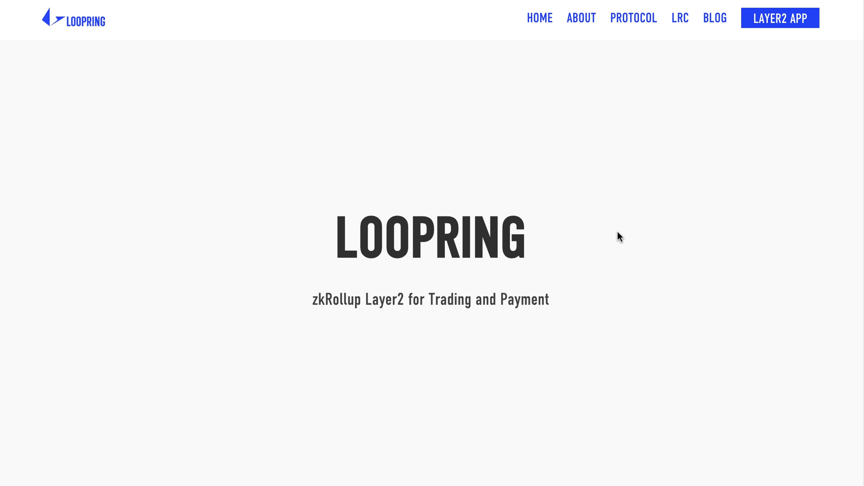
mouse_move(241, 205)
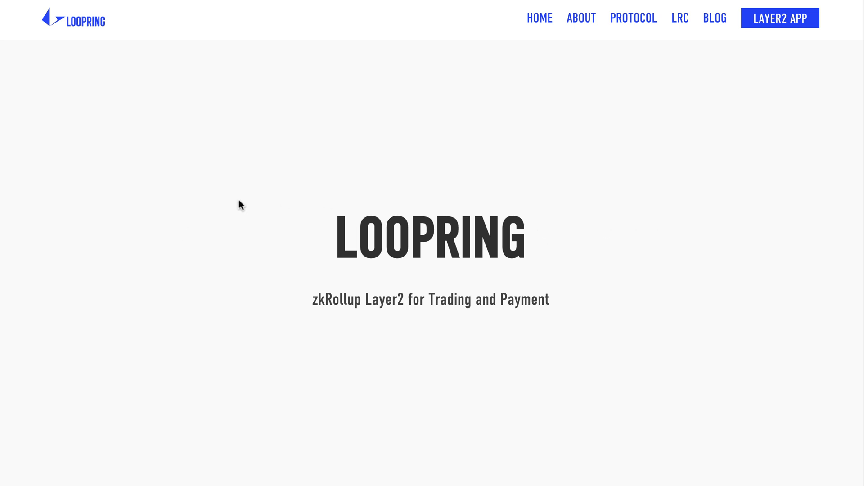
mouse_move(430, 237)
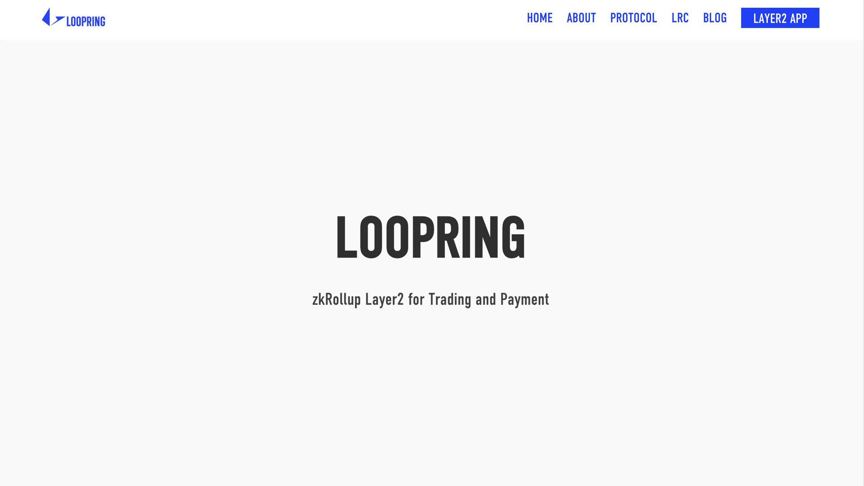